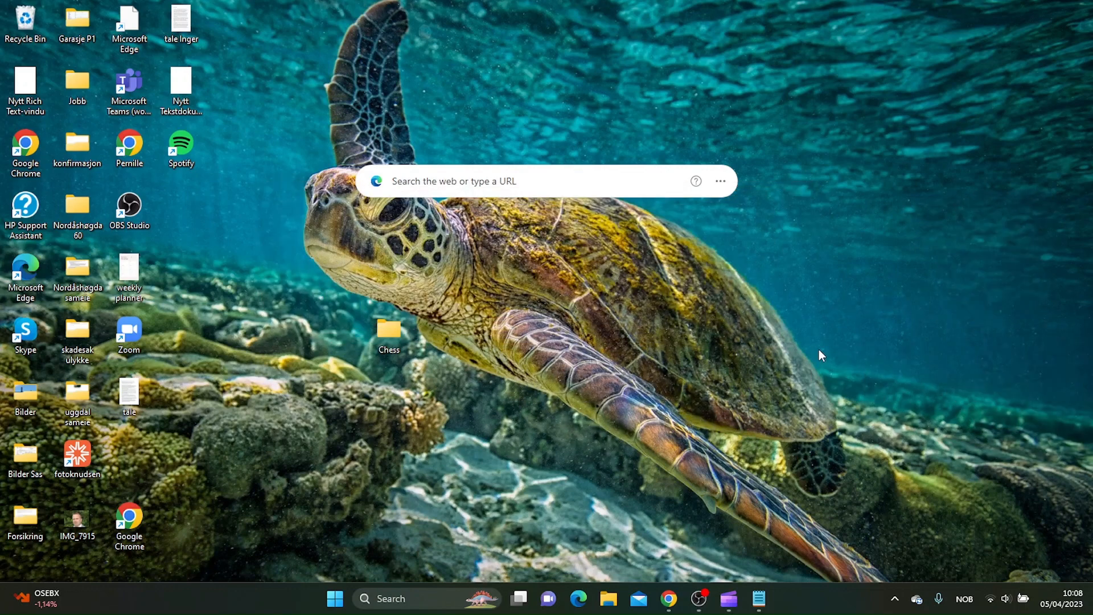
mouse_move(818, 362)
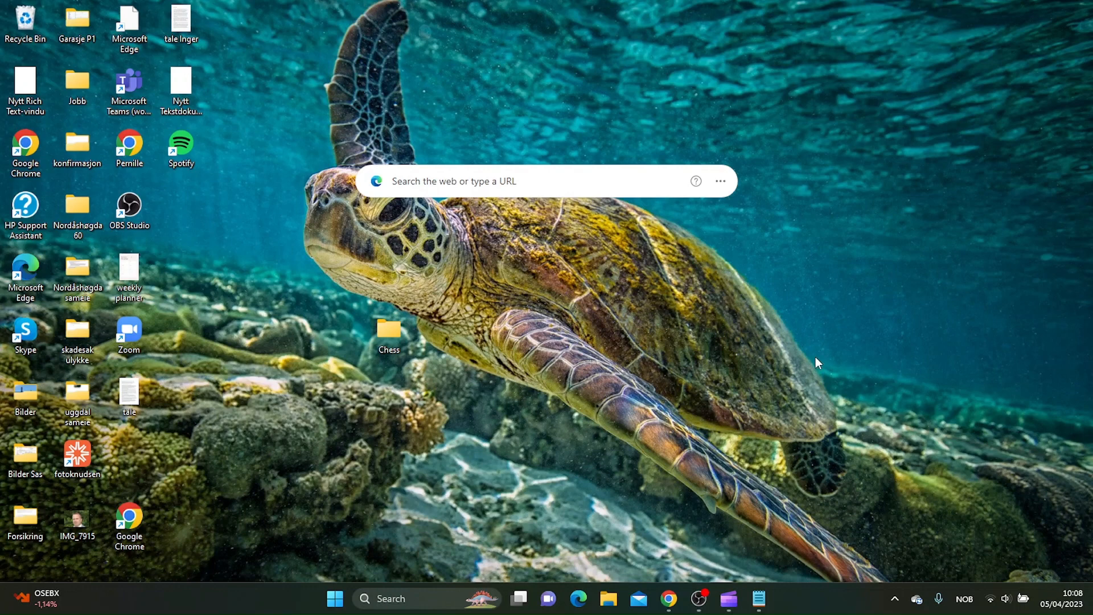
mouse_move(802, 375)
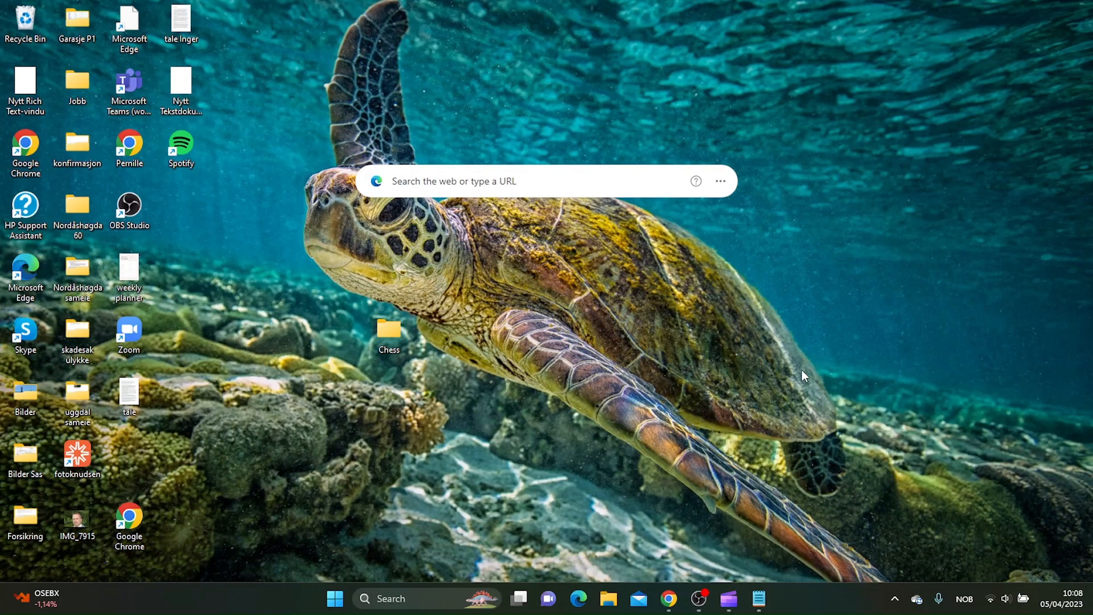
mouse_move(406, 465)
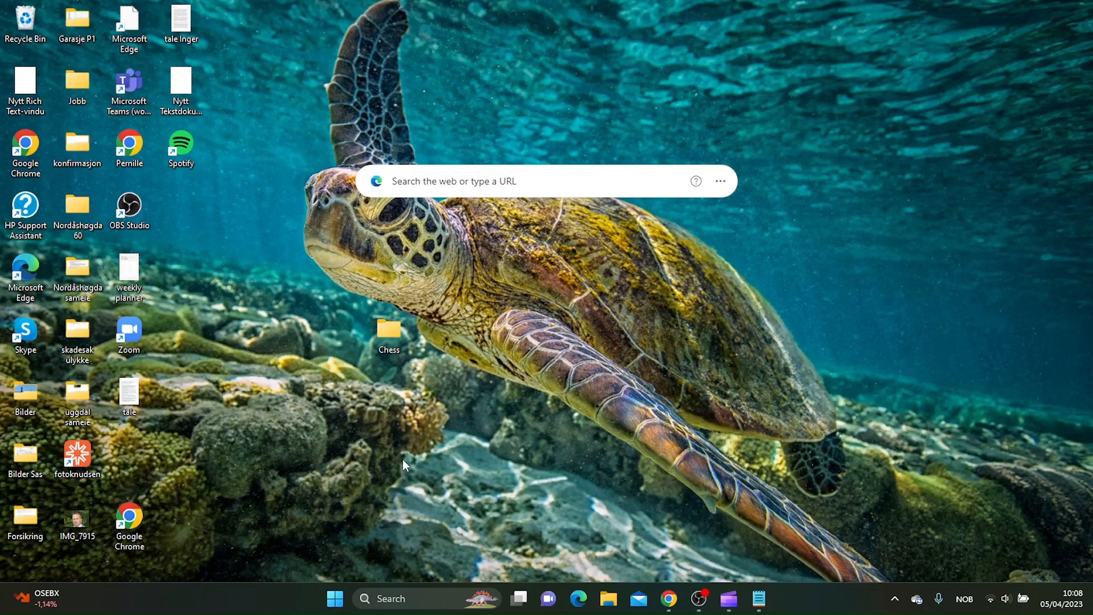
mouse_move(373, 321)
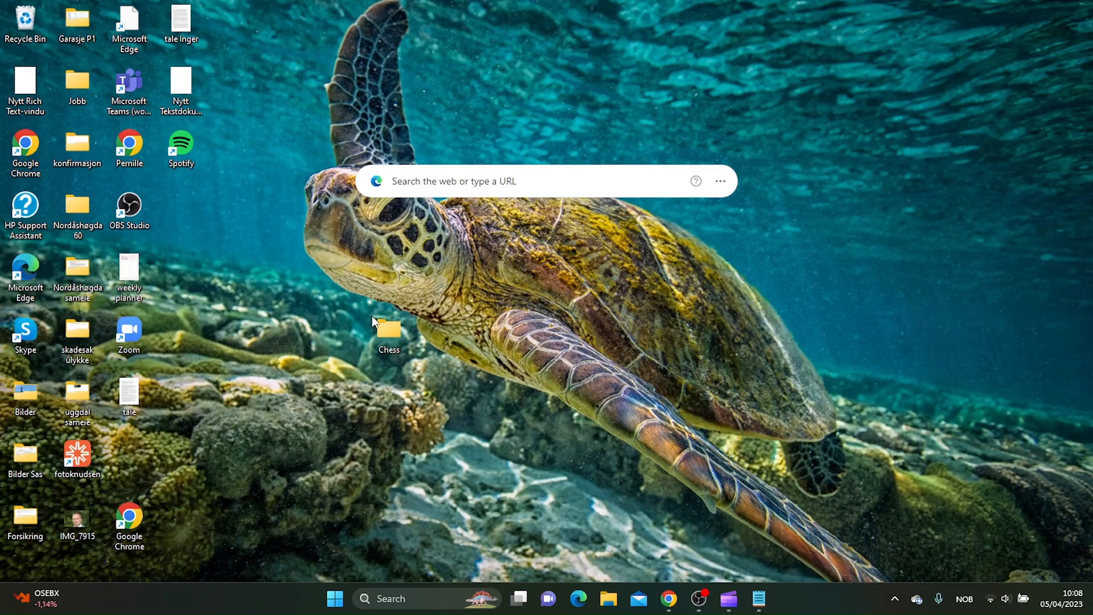
mouse_move(459, 328)
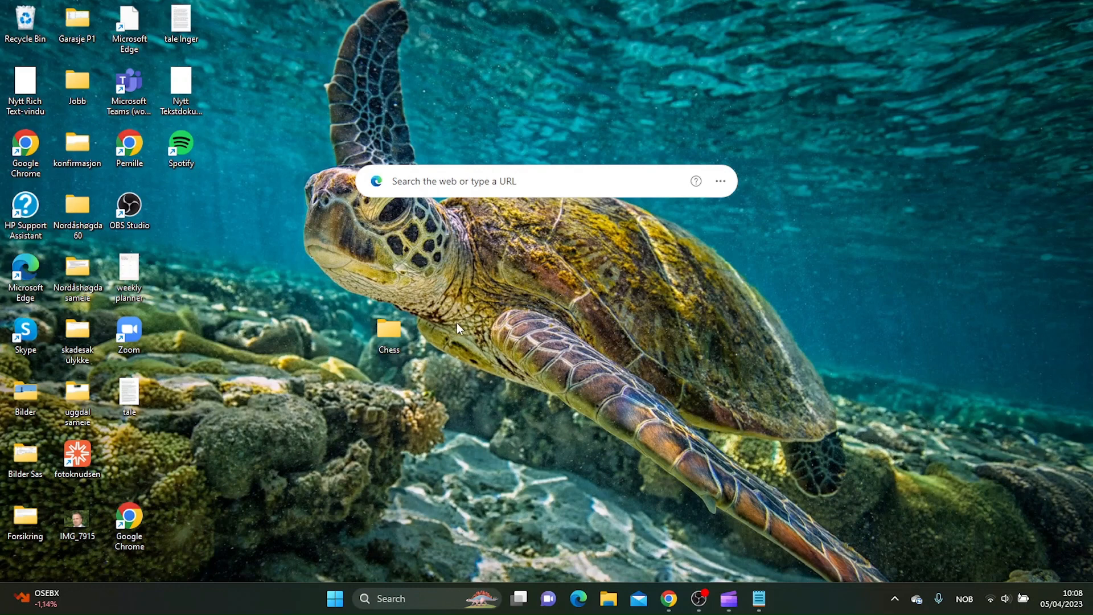
mouse_move(483, 408)
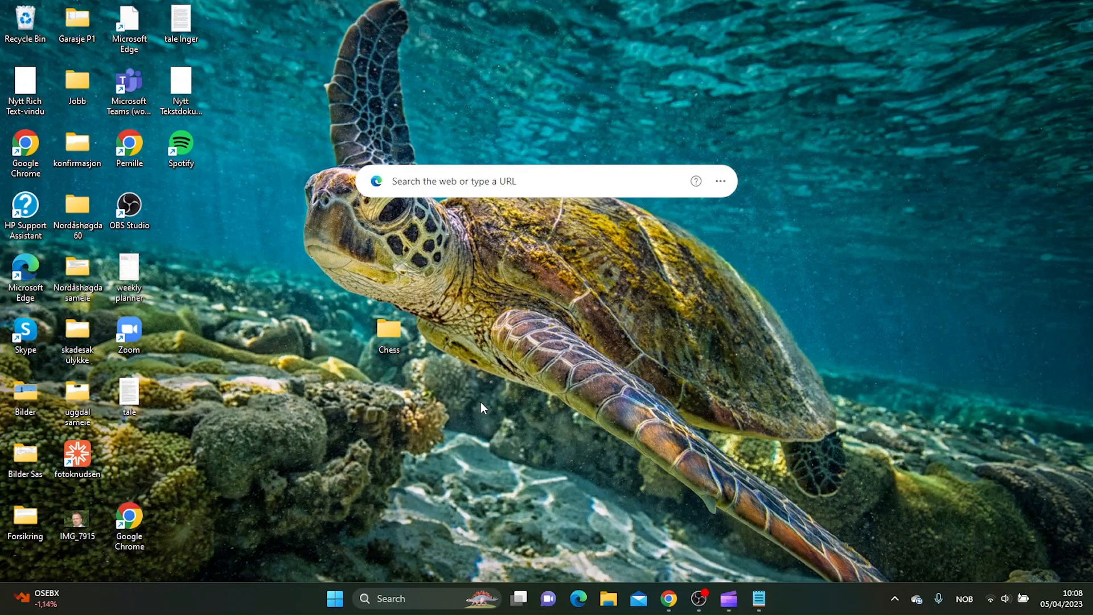
mouse_move(494, 454)
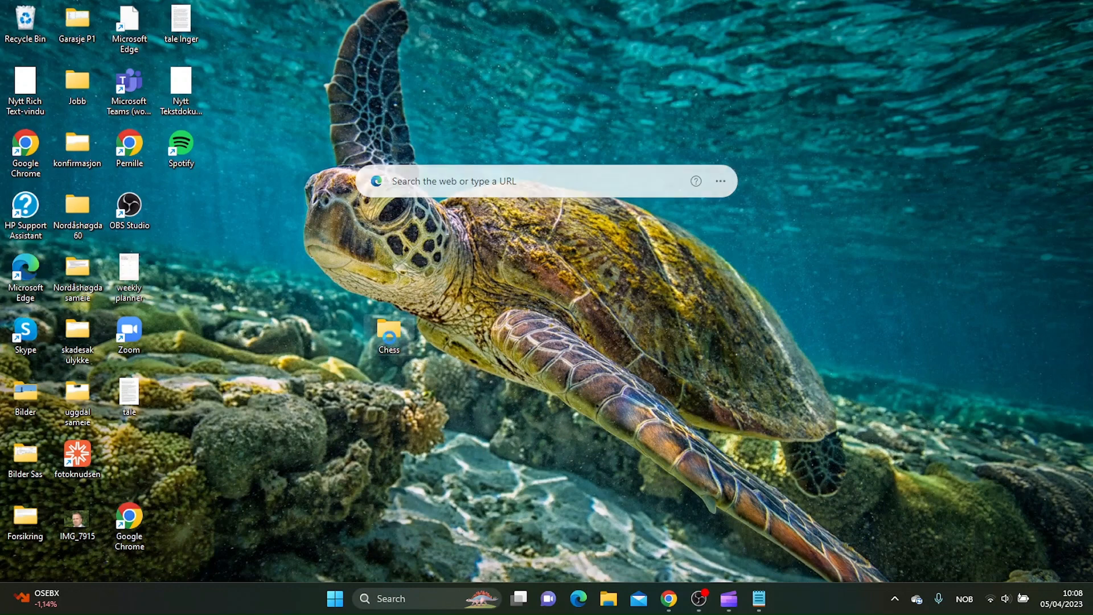
Bring up the context menu for the Chess folder on the desktop.
right_click(388, 335)
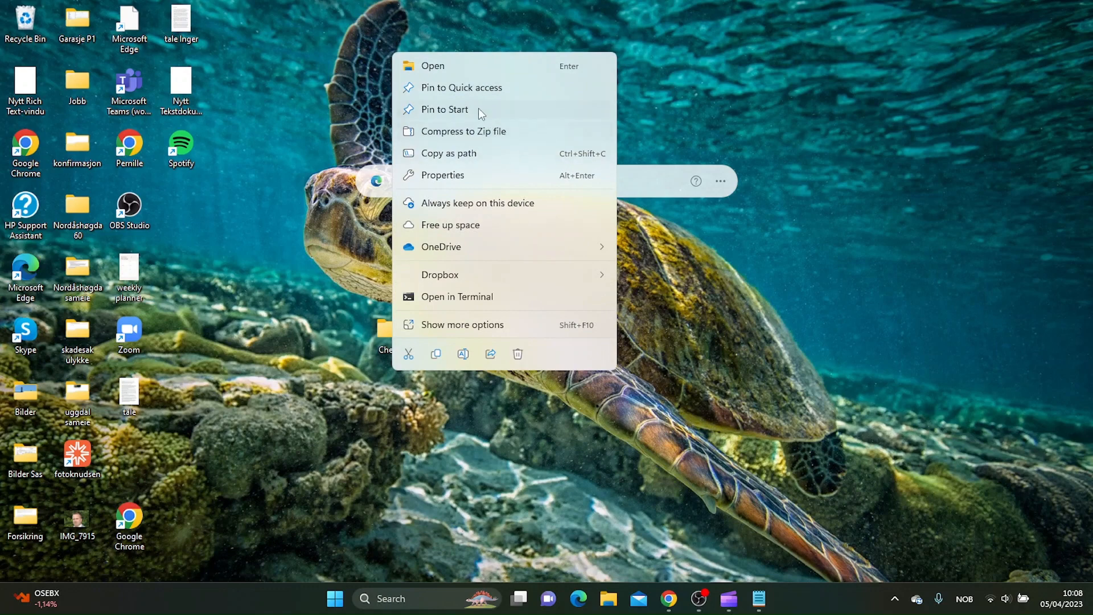
mouse_move(478, 92)
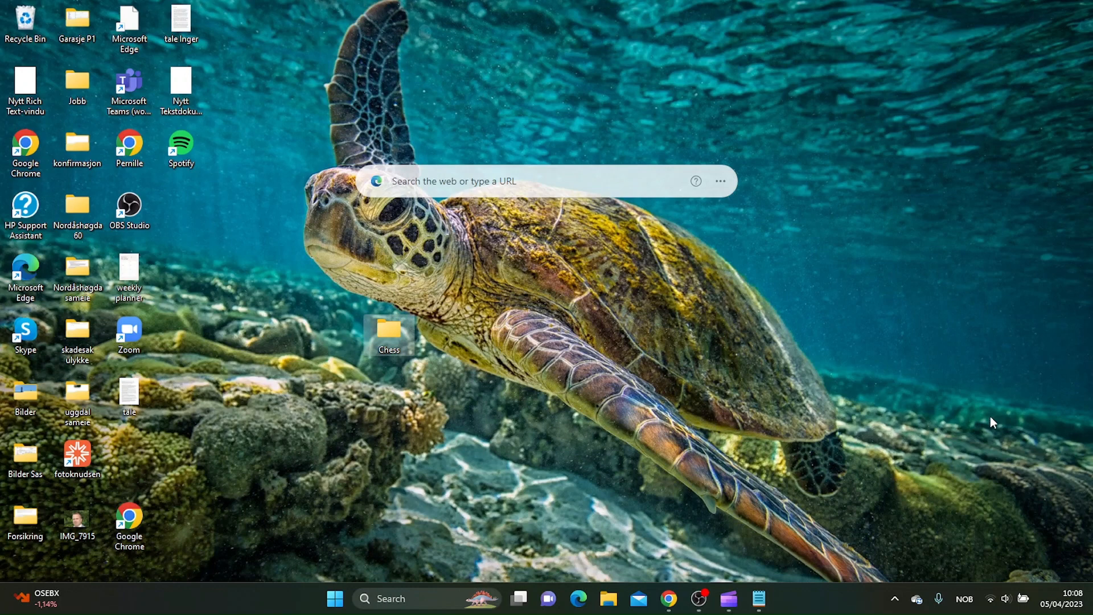
mouse_move(745, 311)
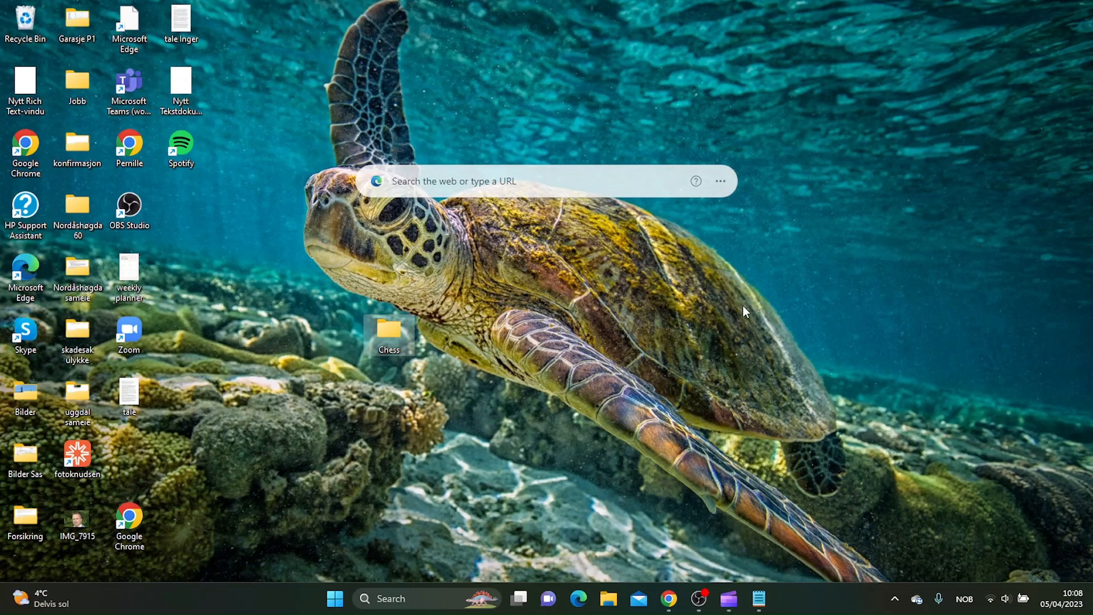
mouse_move(554, 482)
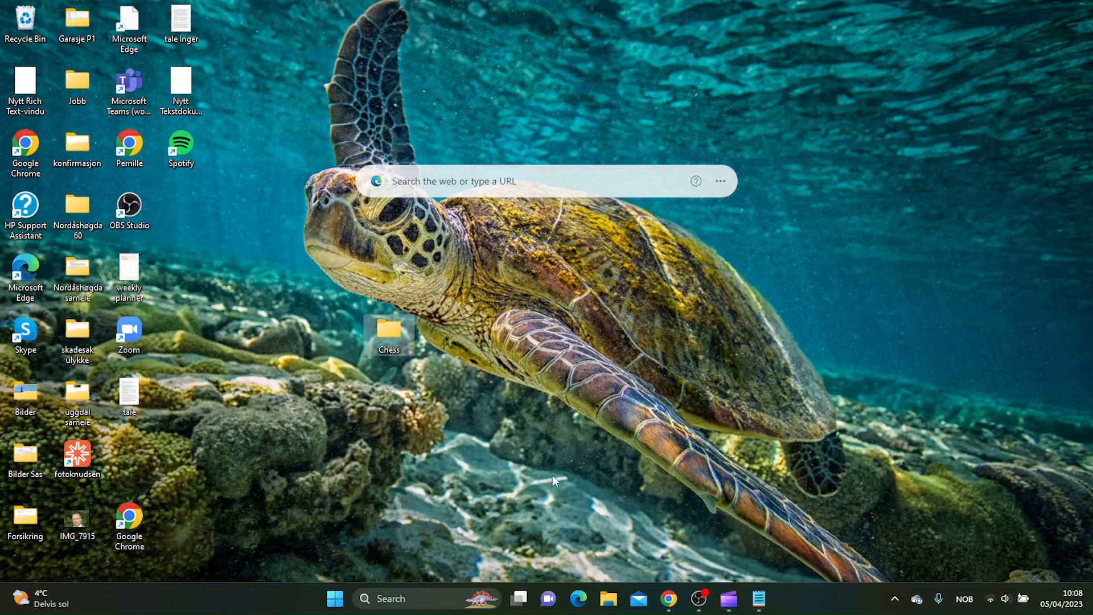
mouse_move(483, 444)
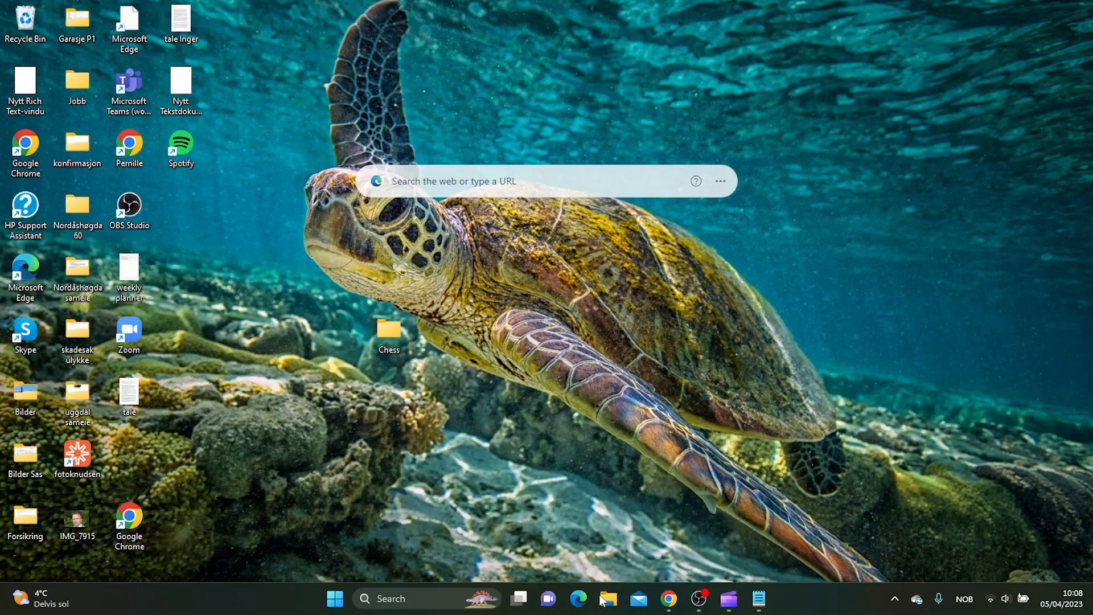
Show File Explorer's Home view and select the pinned Chess folder under Quick access.
click(608, 598)
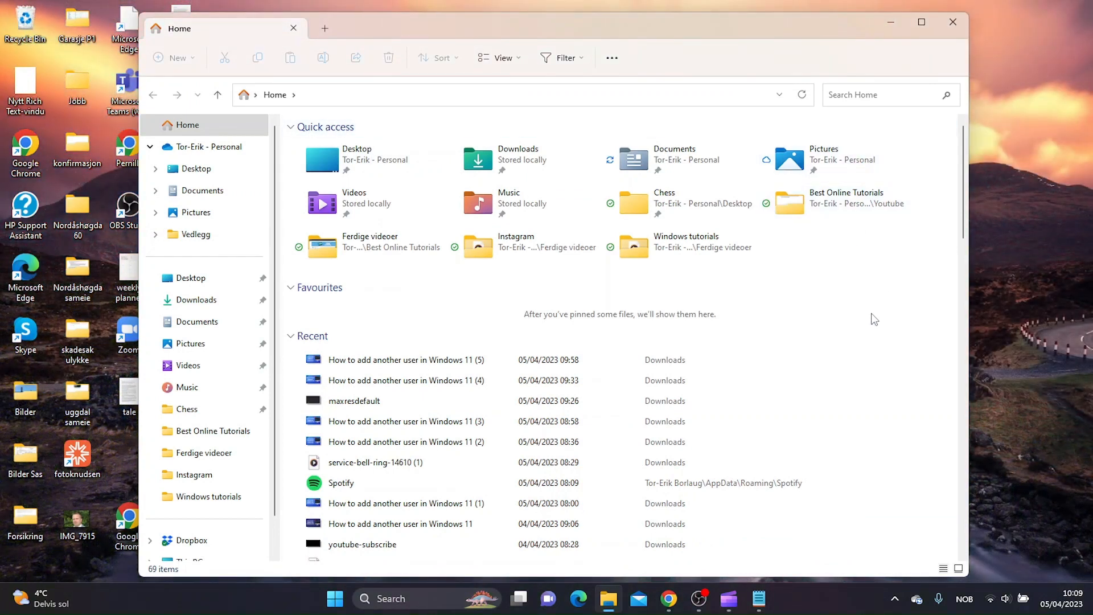
mouse_move(679, 202)
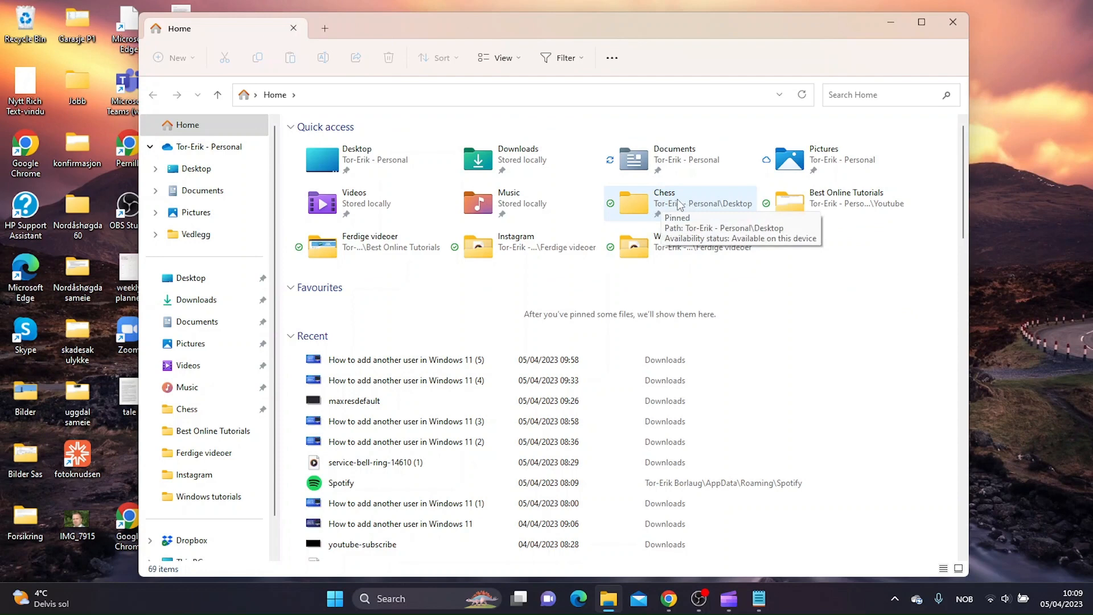
click(680, 202)
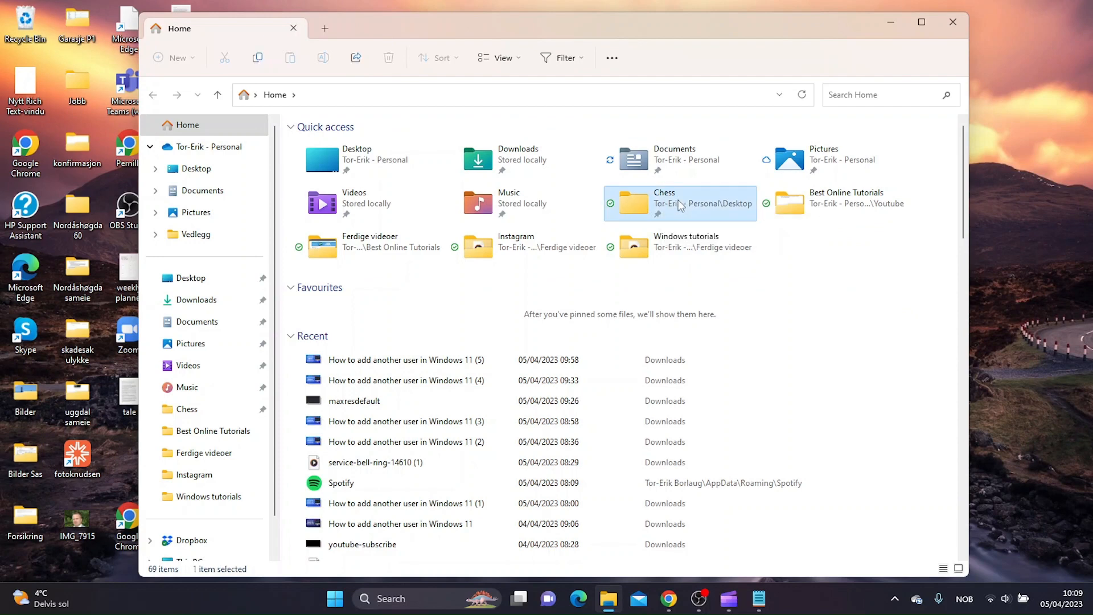